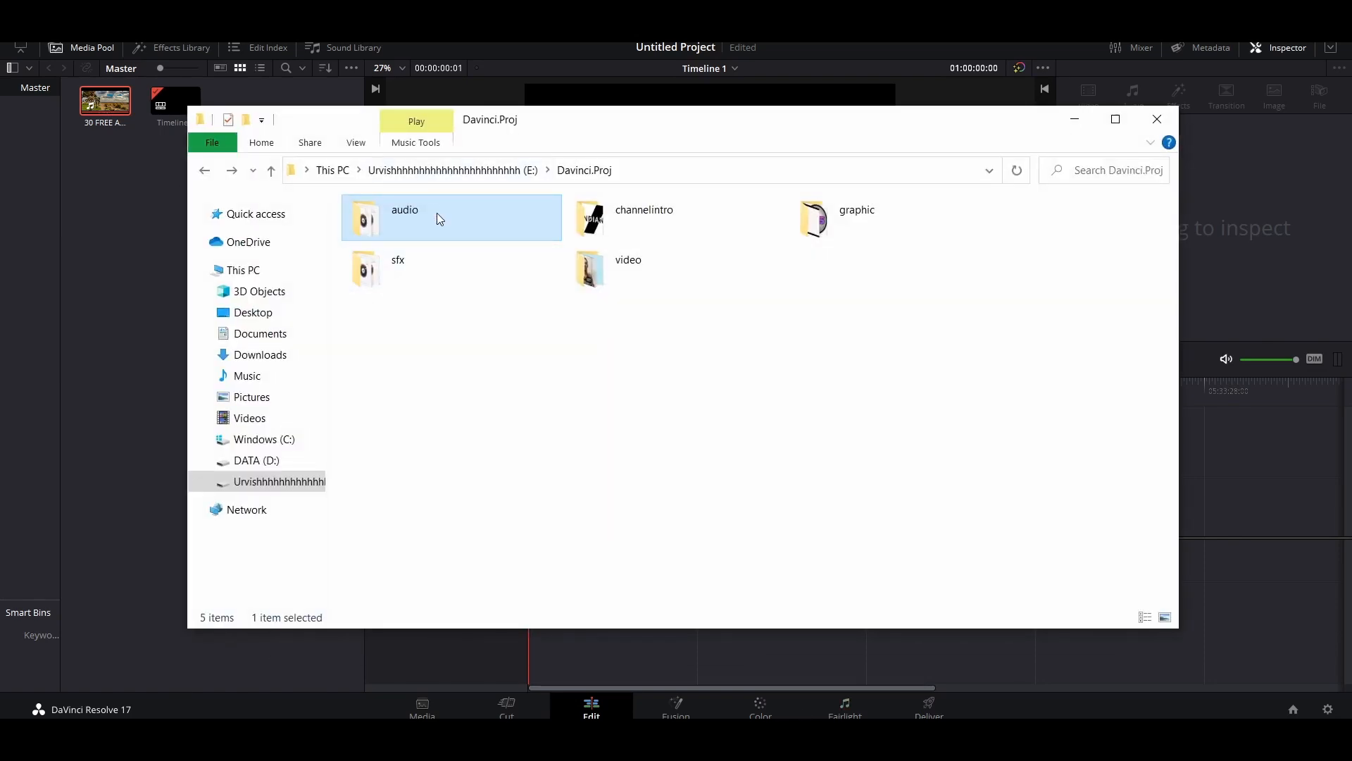
# - Browse the music files in Davinci.Proj's audio folder, then return to the empty timeline
pyautogui.doubleClick(405, 210)
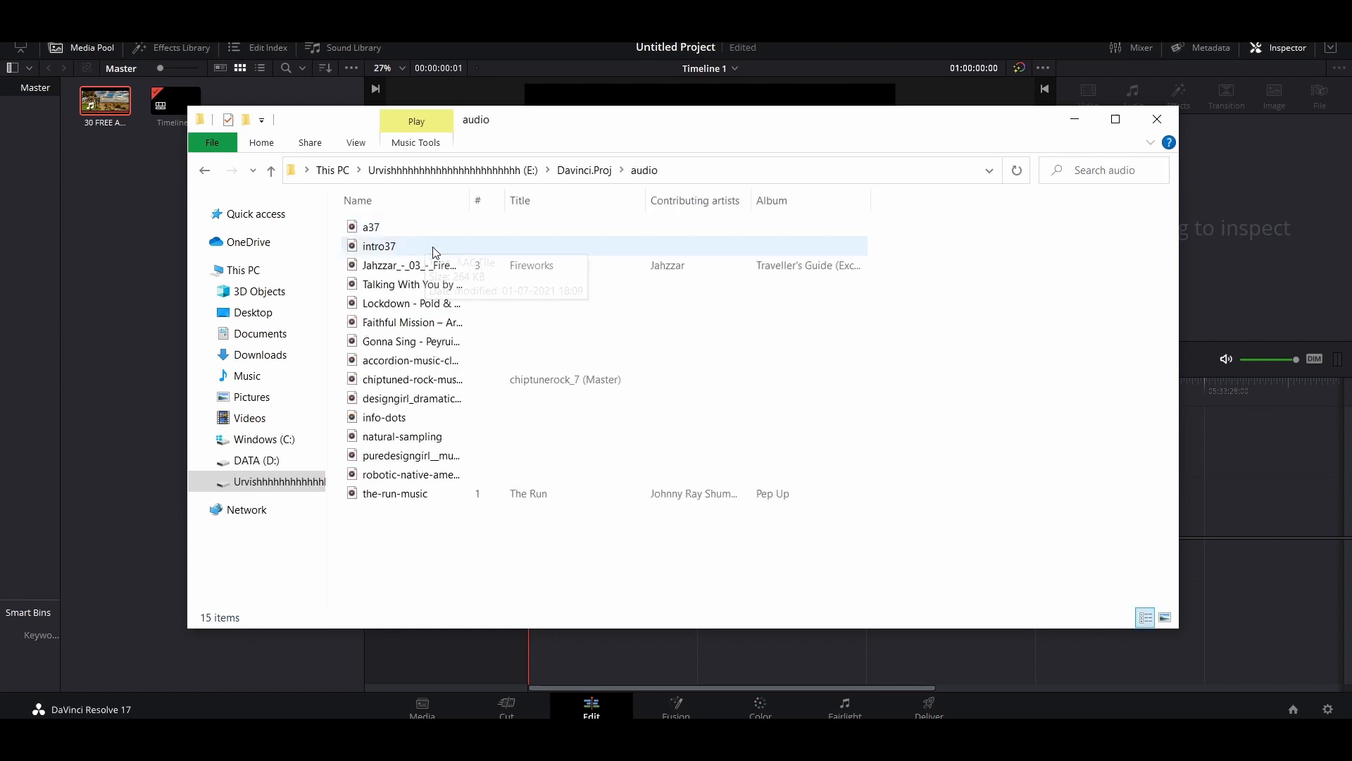
pyautogui.moveTo(372, 226)
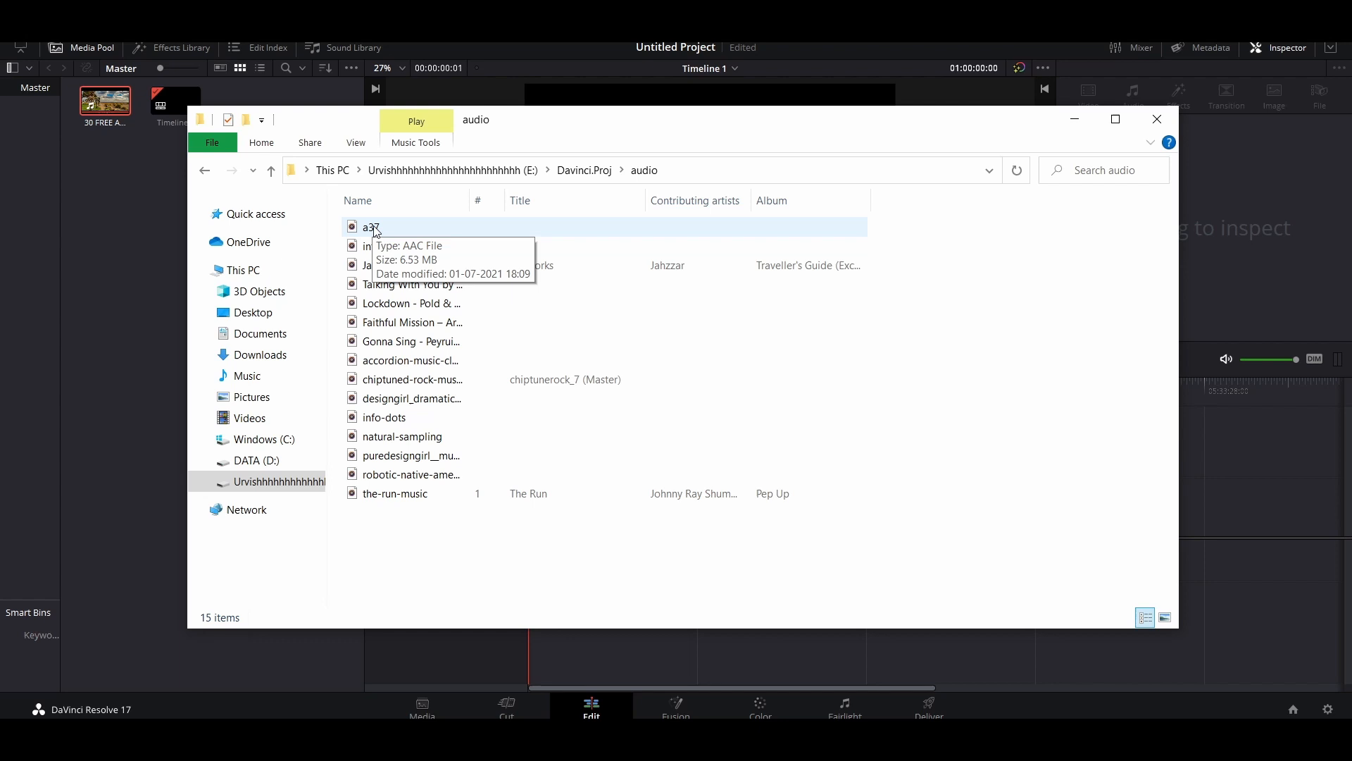
pyautogui.moveTo(379, 231)
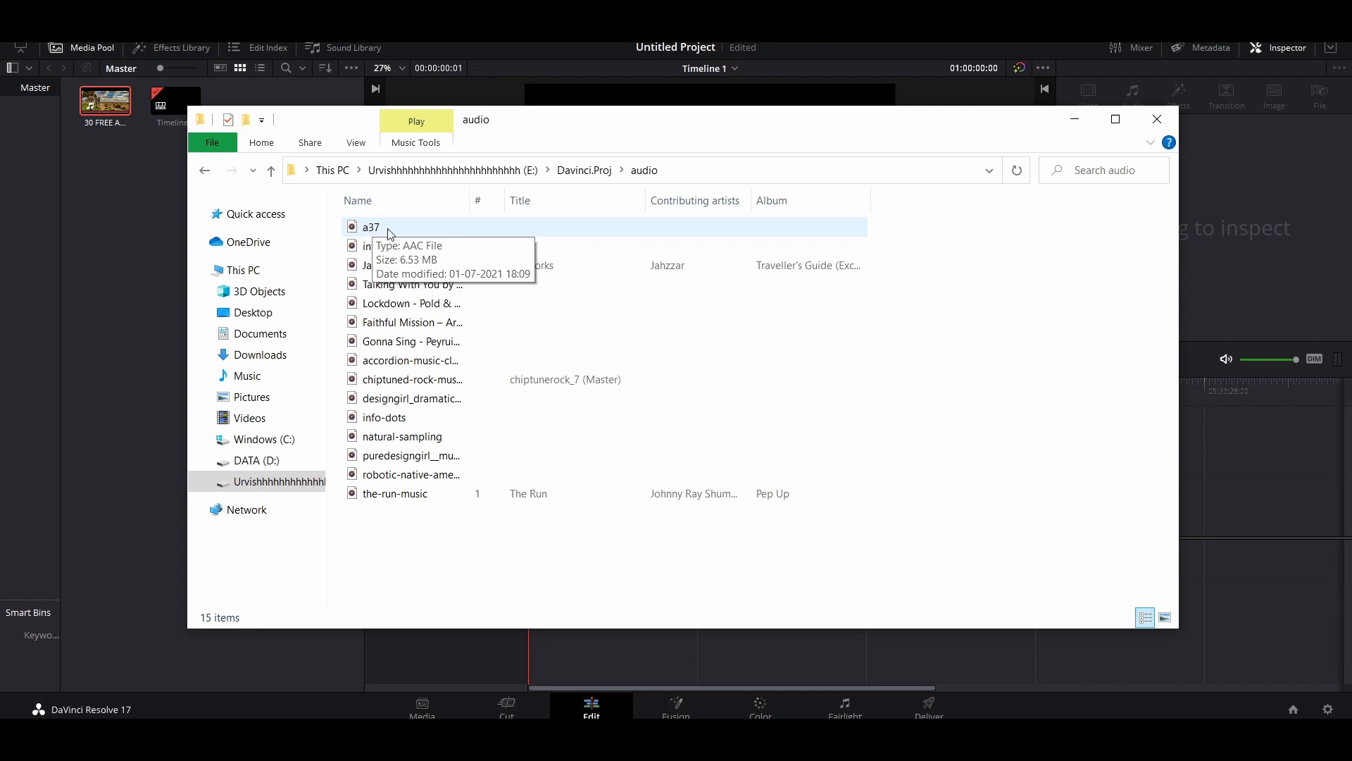
pyautogui.moveTo(371, 232)
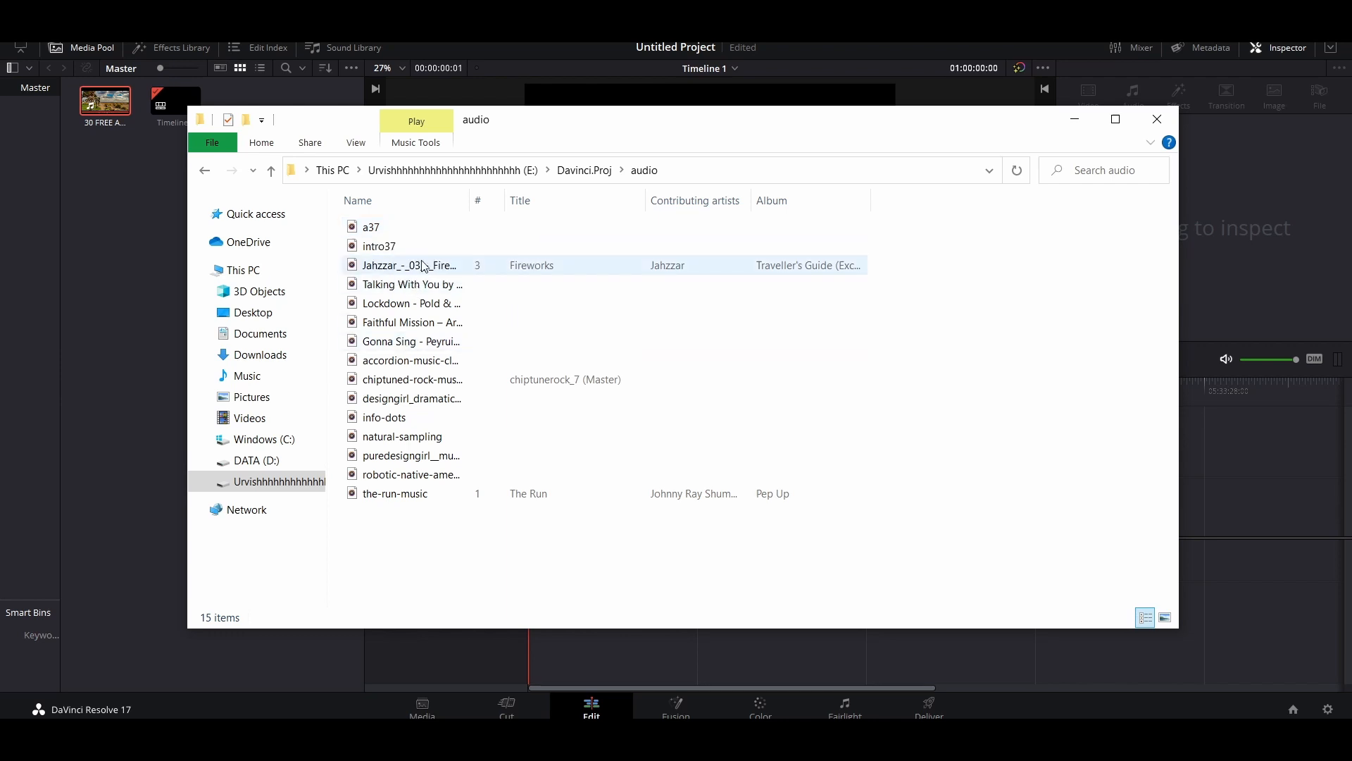
pyautogui.moveTo(413, 265)
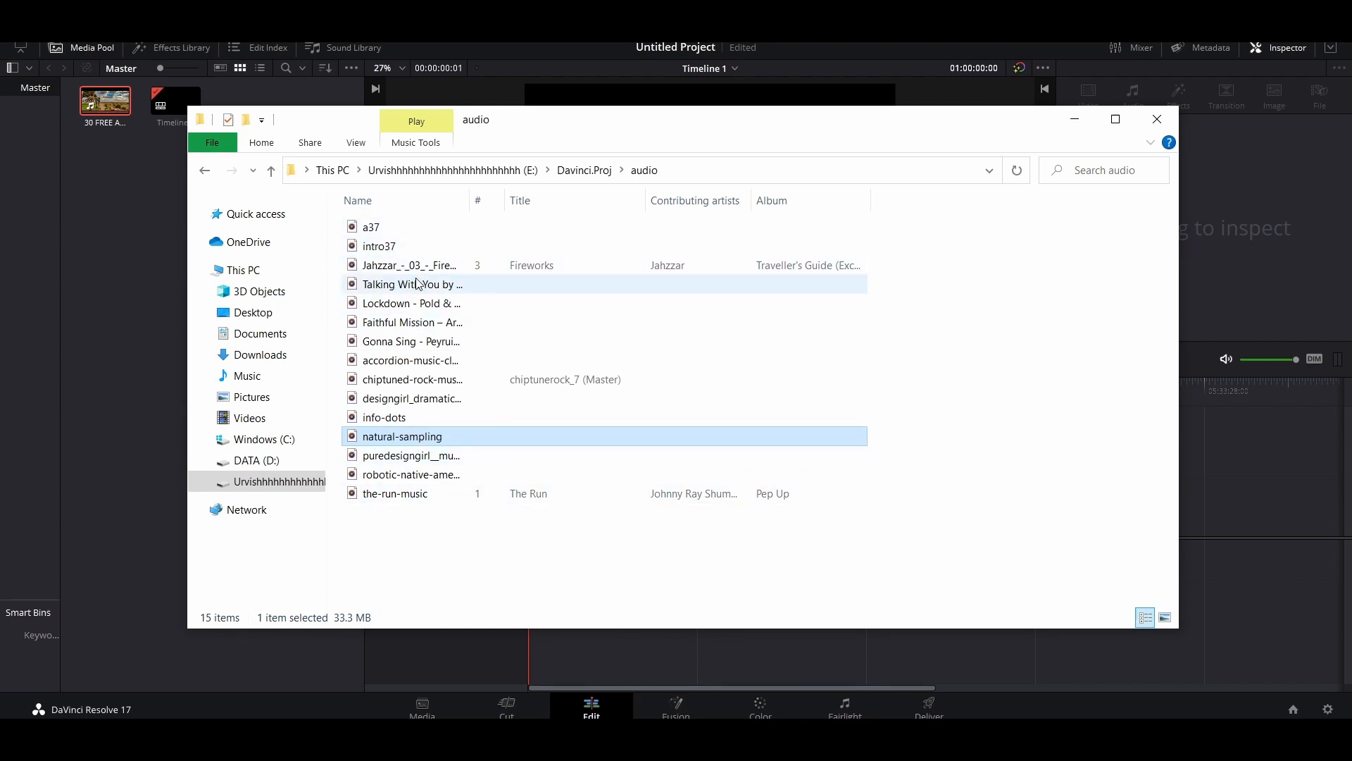
pyautogui.moveTo(412, 284)
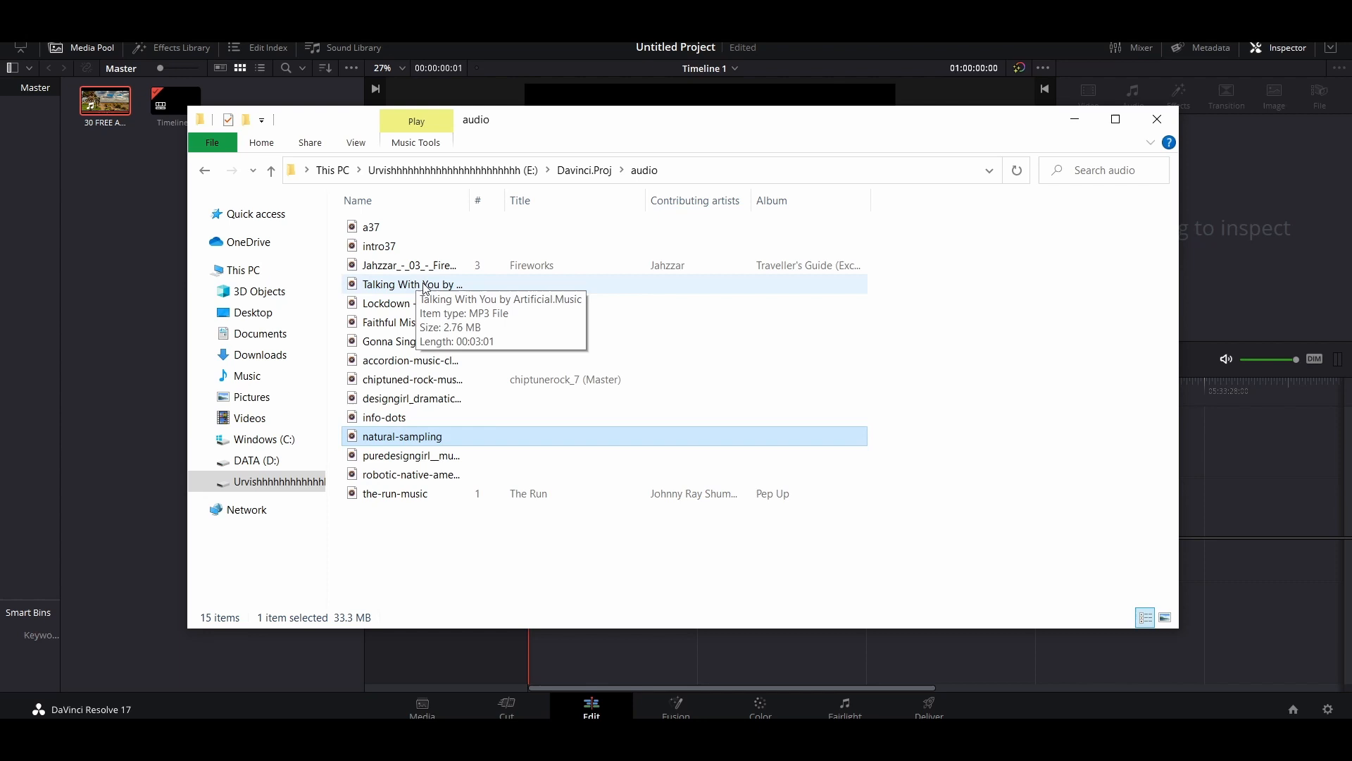
pyautogui.moveTo(1158, 118)
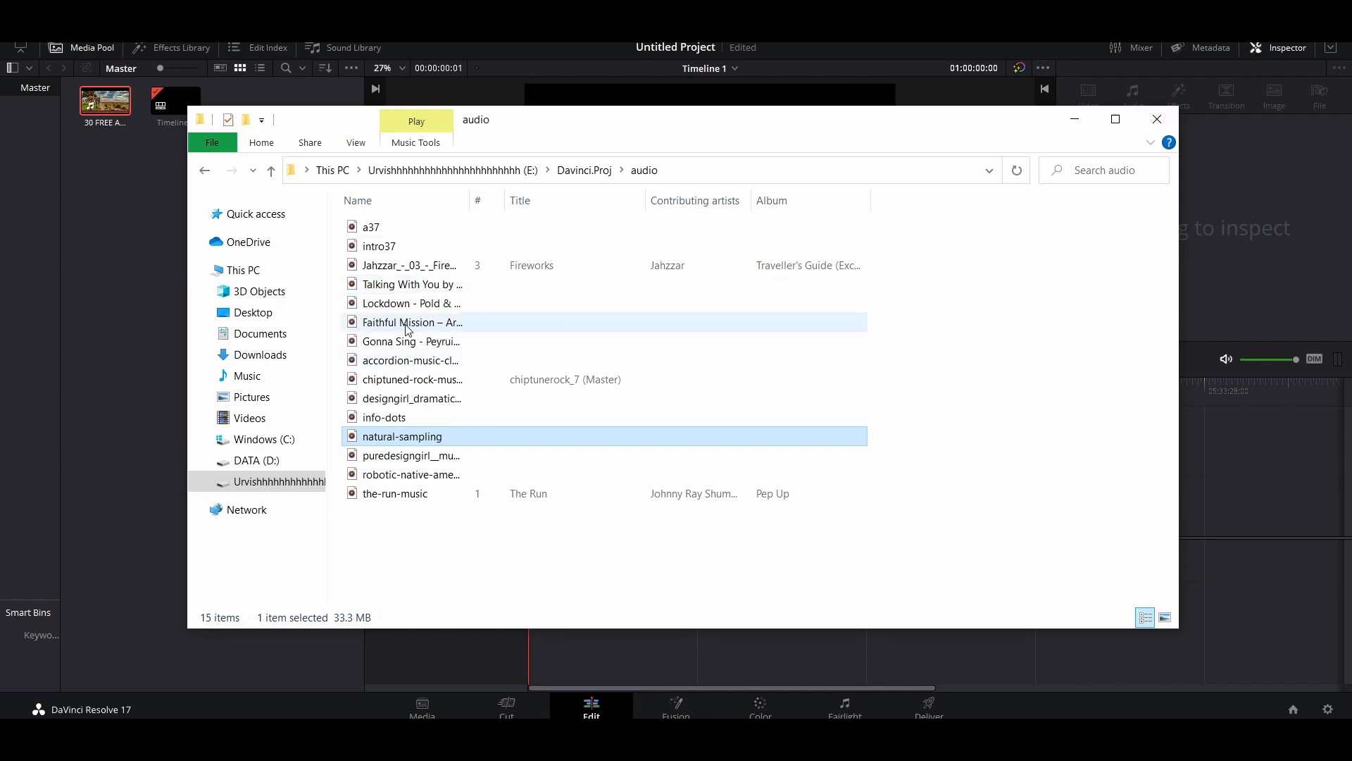
pyautogui.click(1157, 118)
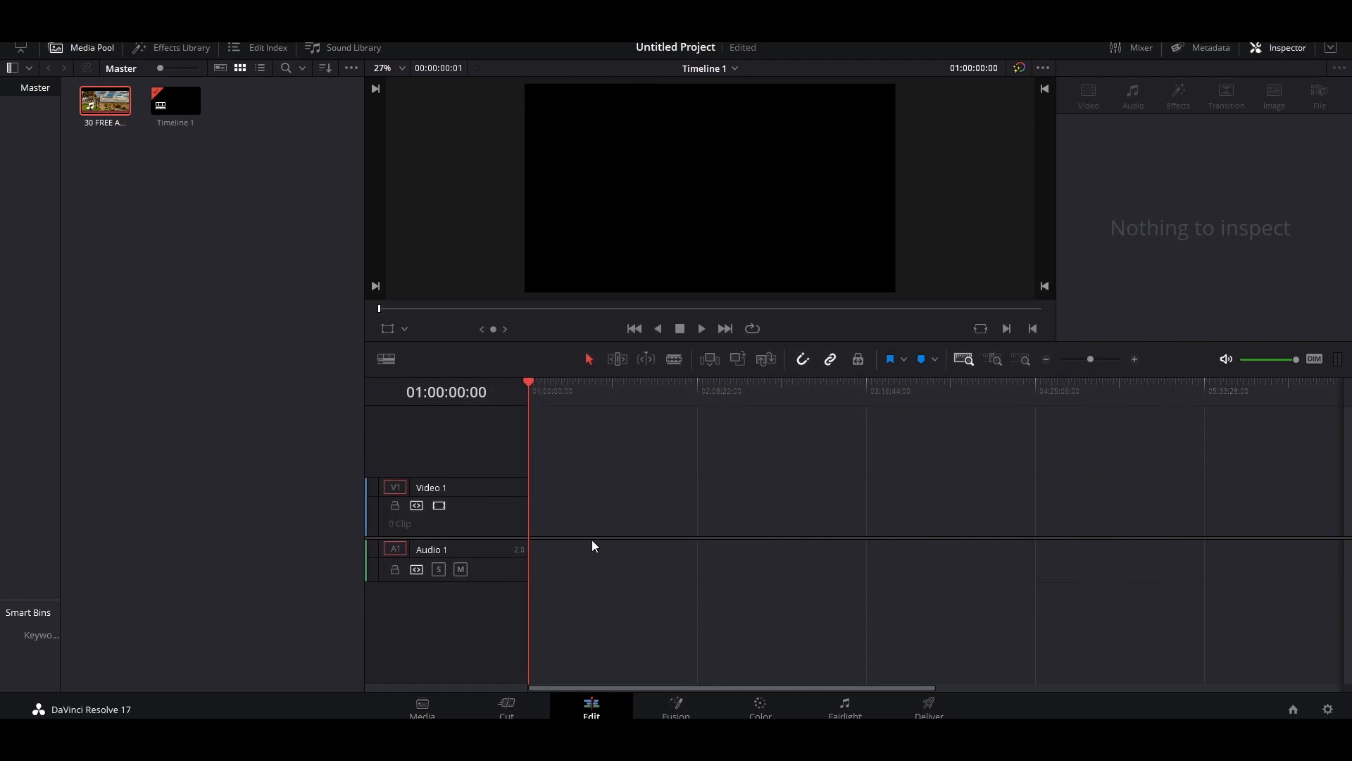
pyautogui.moveTo(736, 477)
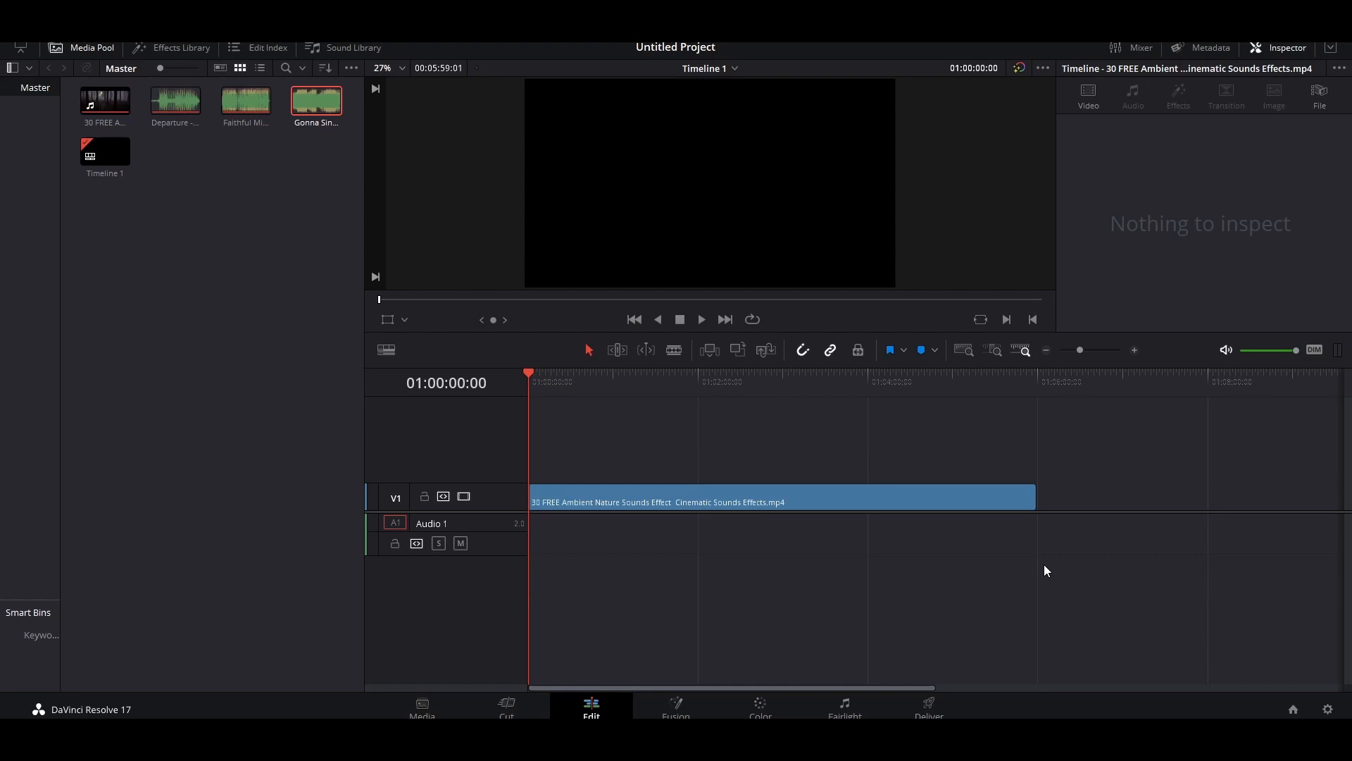
pyautogui.moveTo(466, 512)
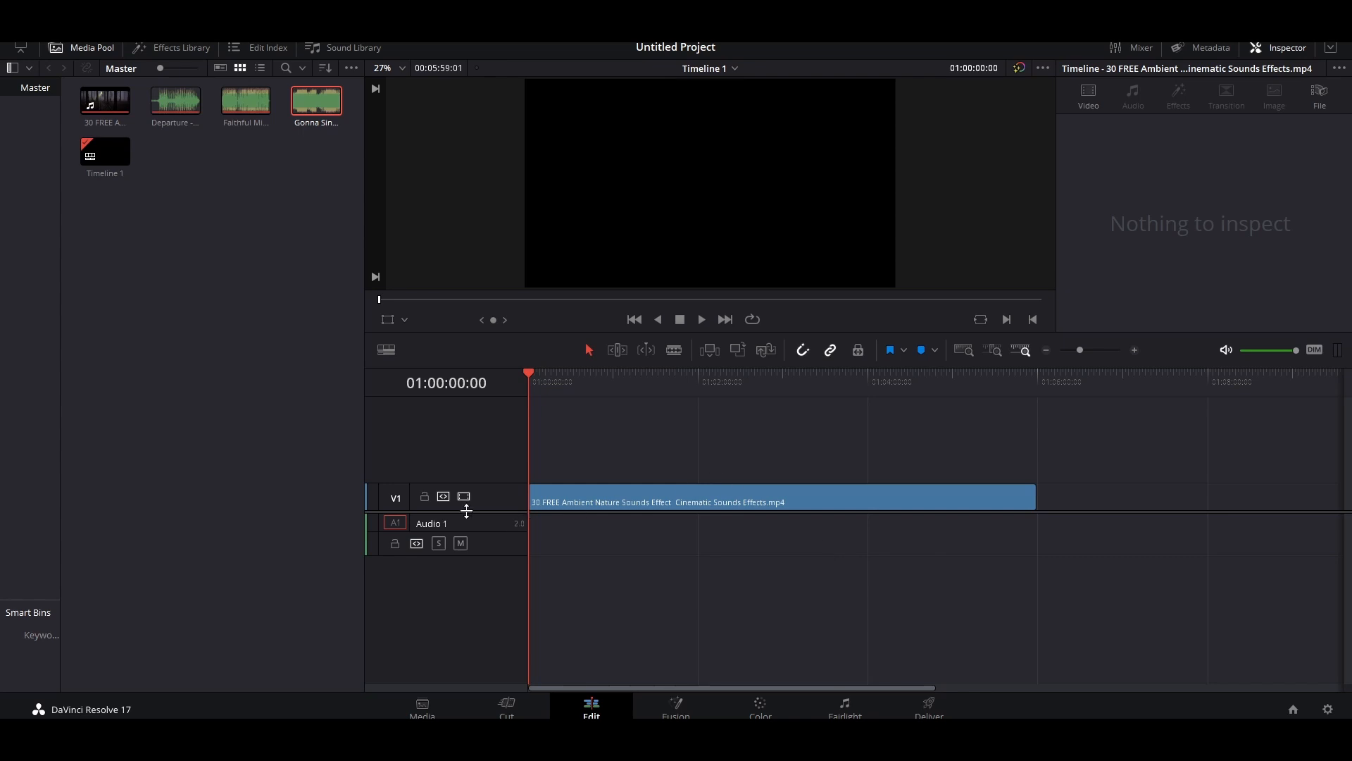
pyautogui.moveTo(464, 496)
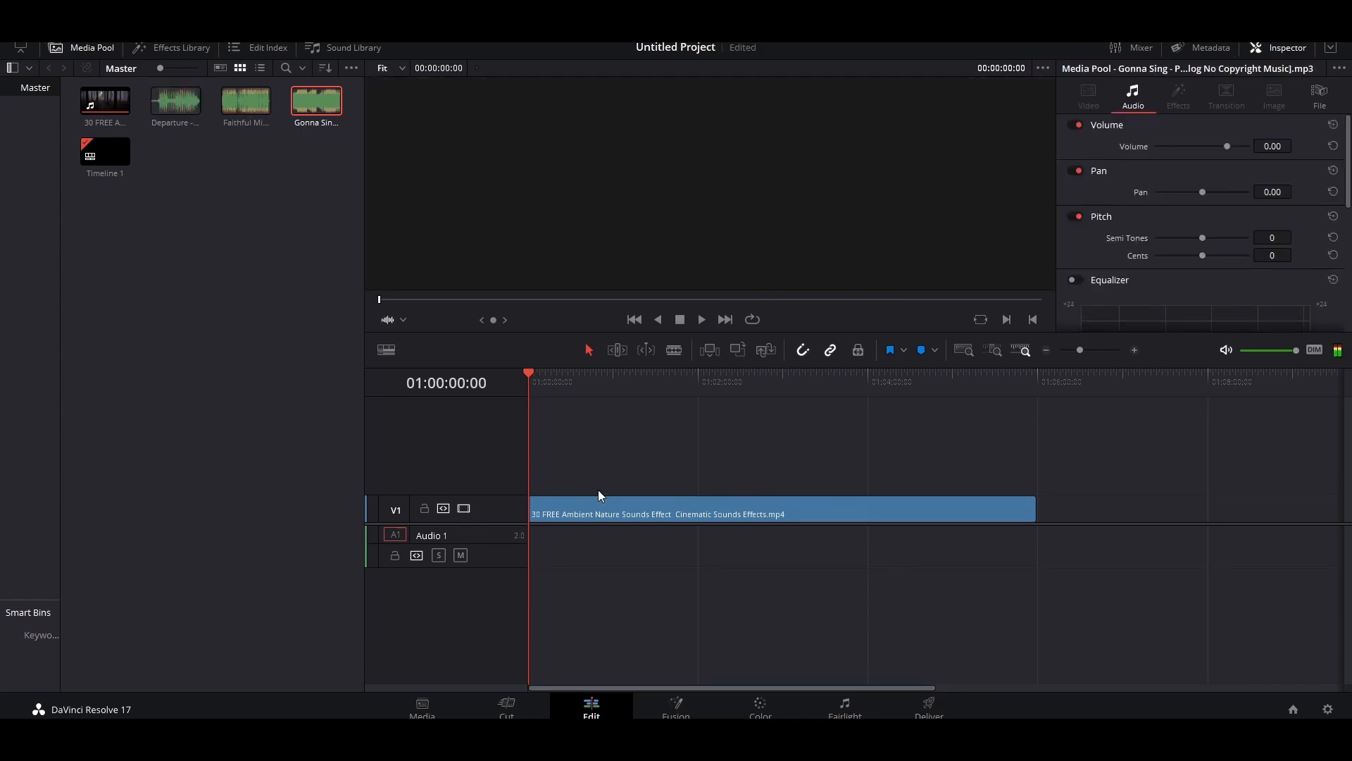
# - Place the nature video on V1 and Departure, Faithful Mission, Gonna Sing end to end on A1
pyautogui.click(104, 100)
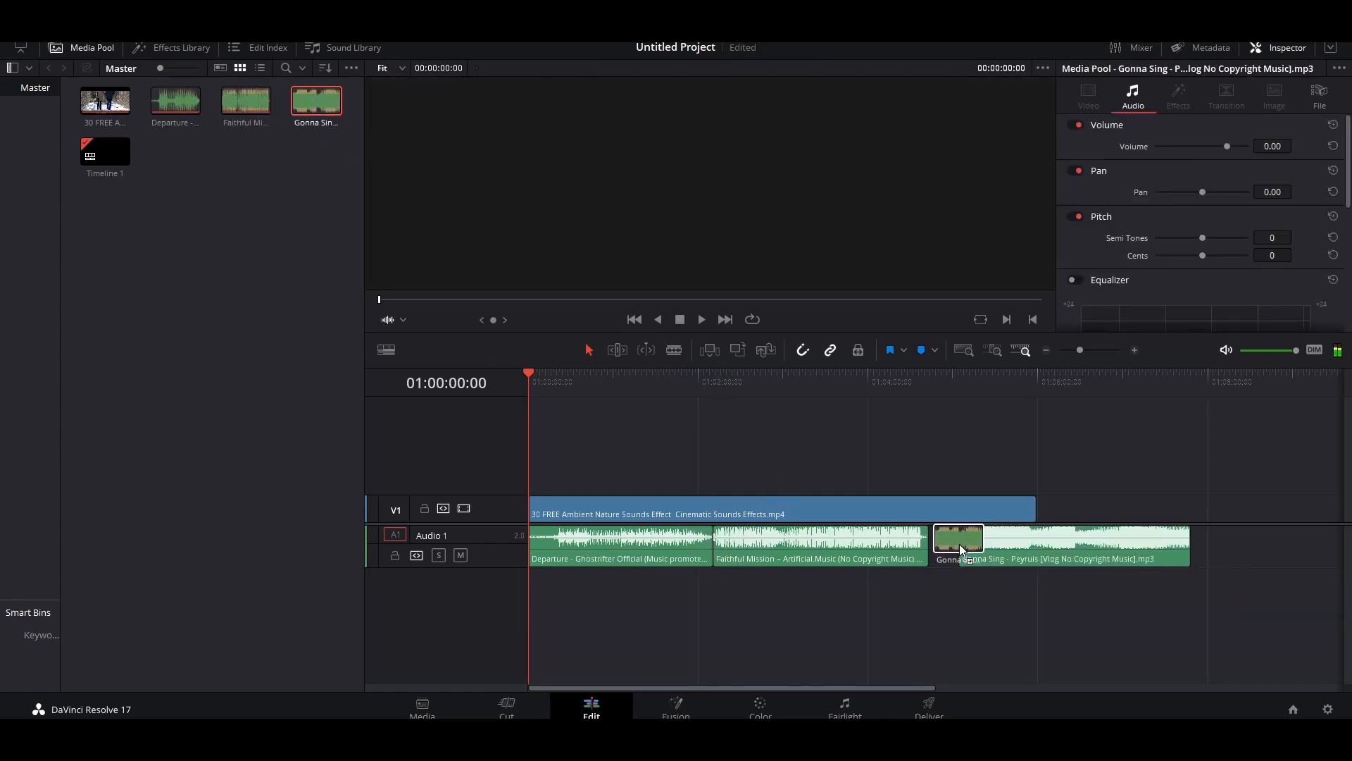
pyautogui.click(503, 377)
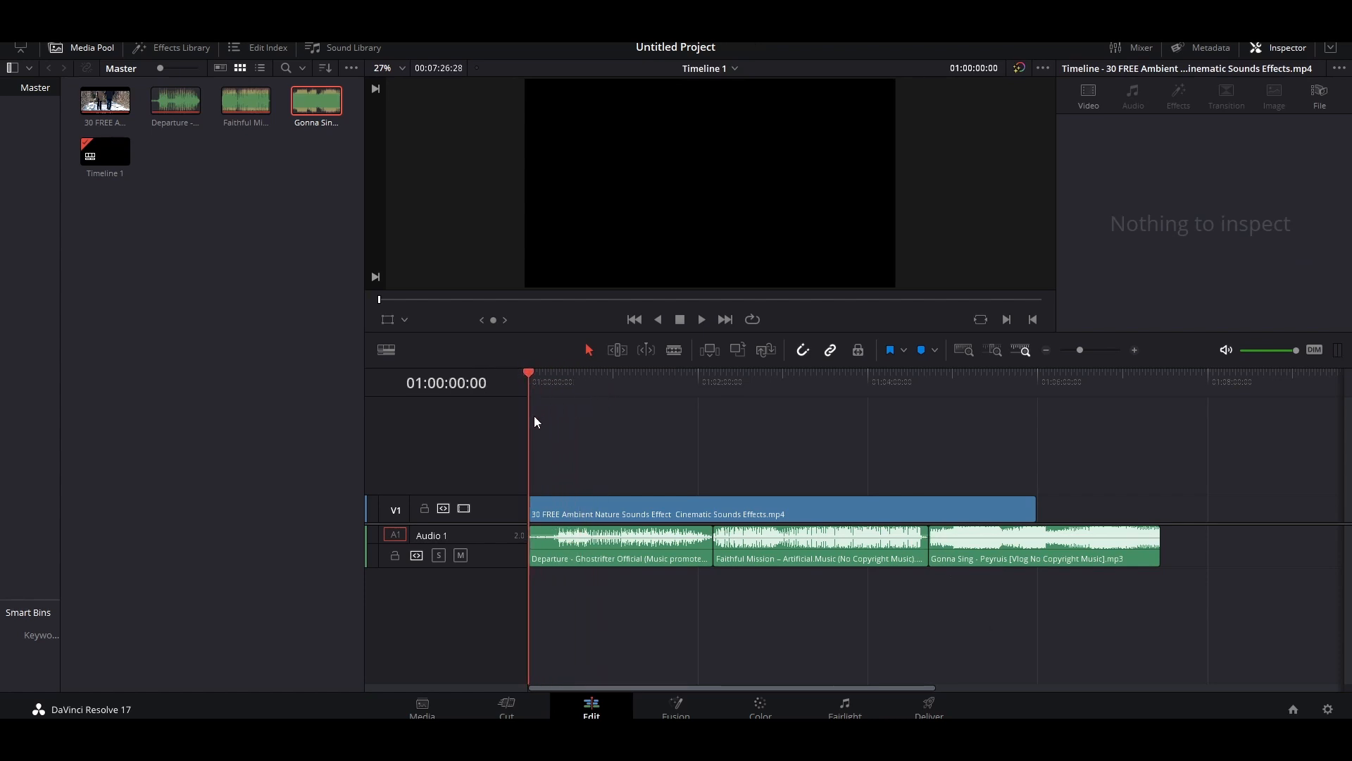
# - Park the playhead on the video's last frame at 01:05:59:01 and zoom in around it
pyautogui.click(1038, 382)
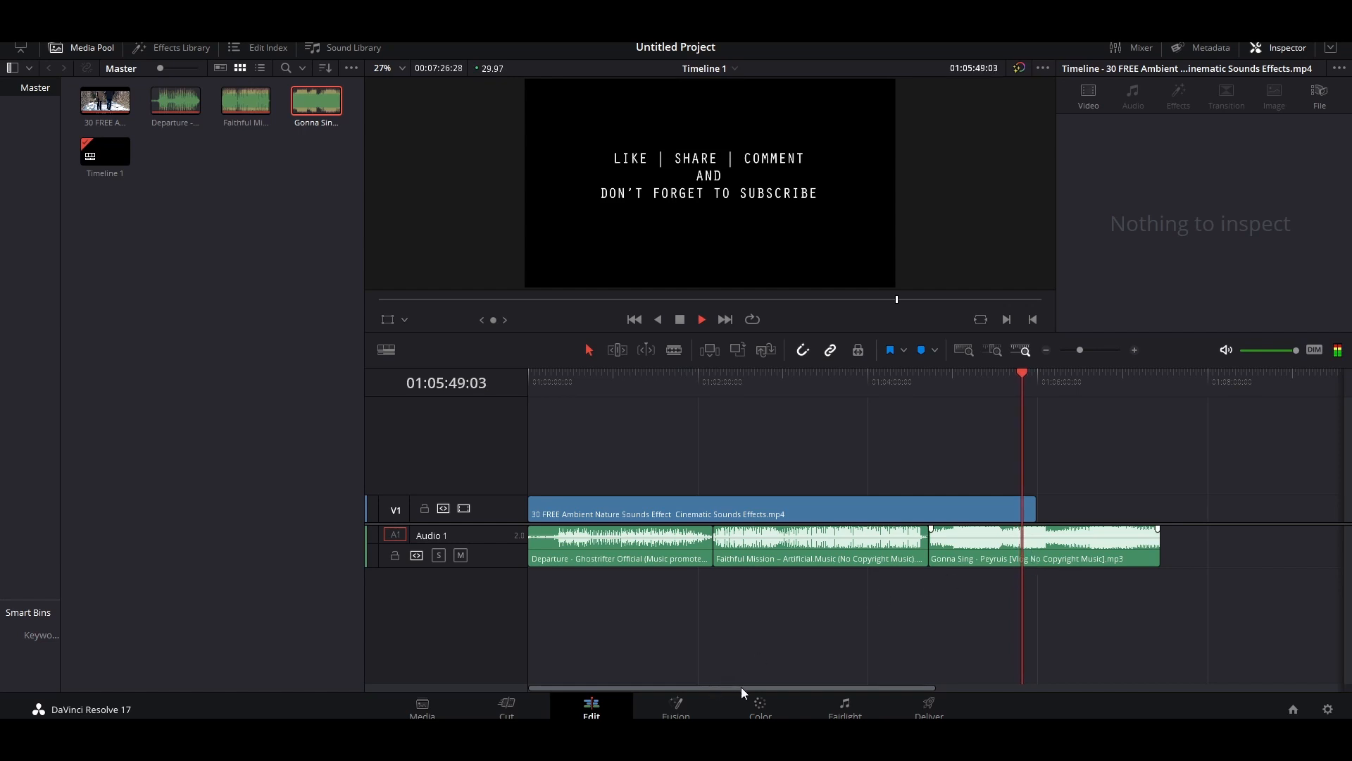
pyautogui.click(702, 320)
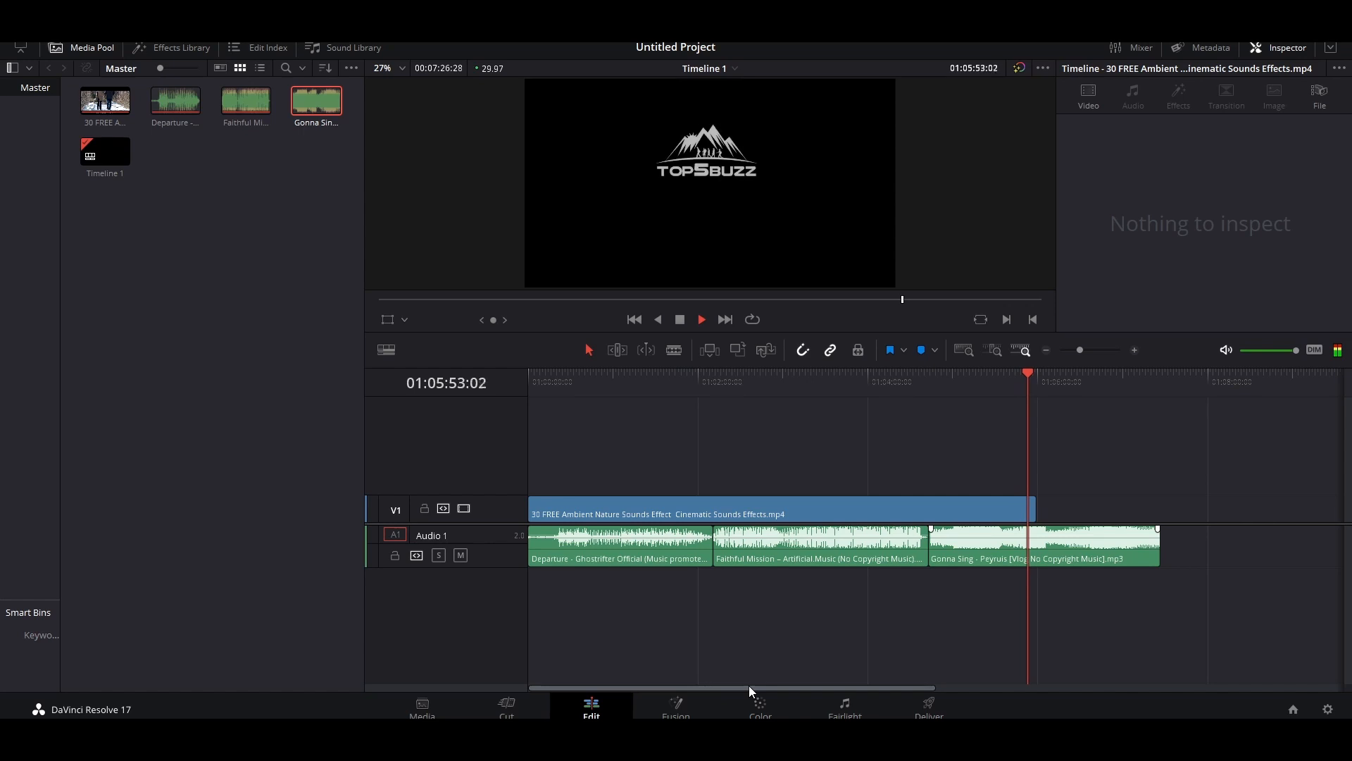
pyautogui.click(701, 320)
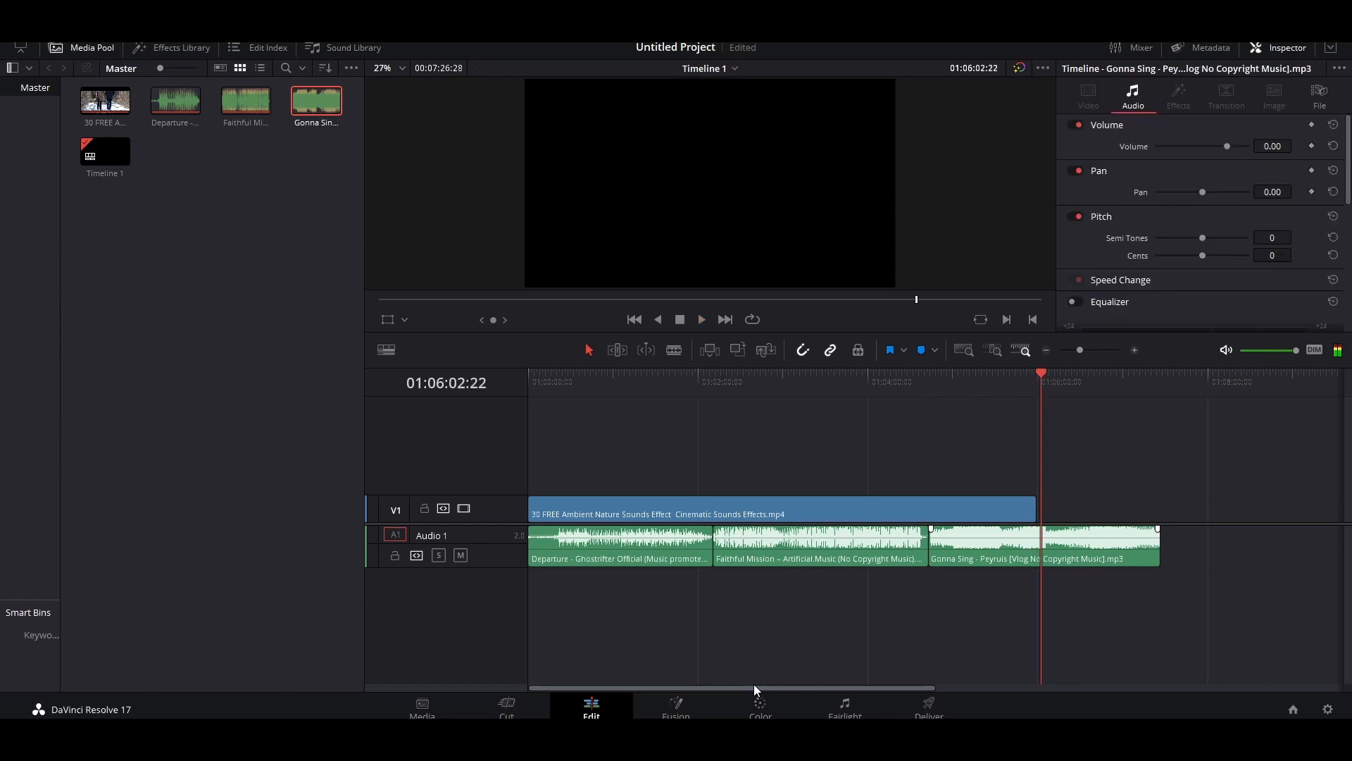
pyautogui.click(1040, 382)
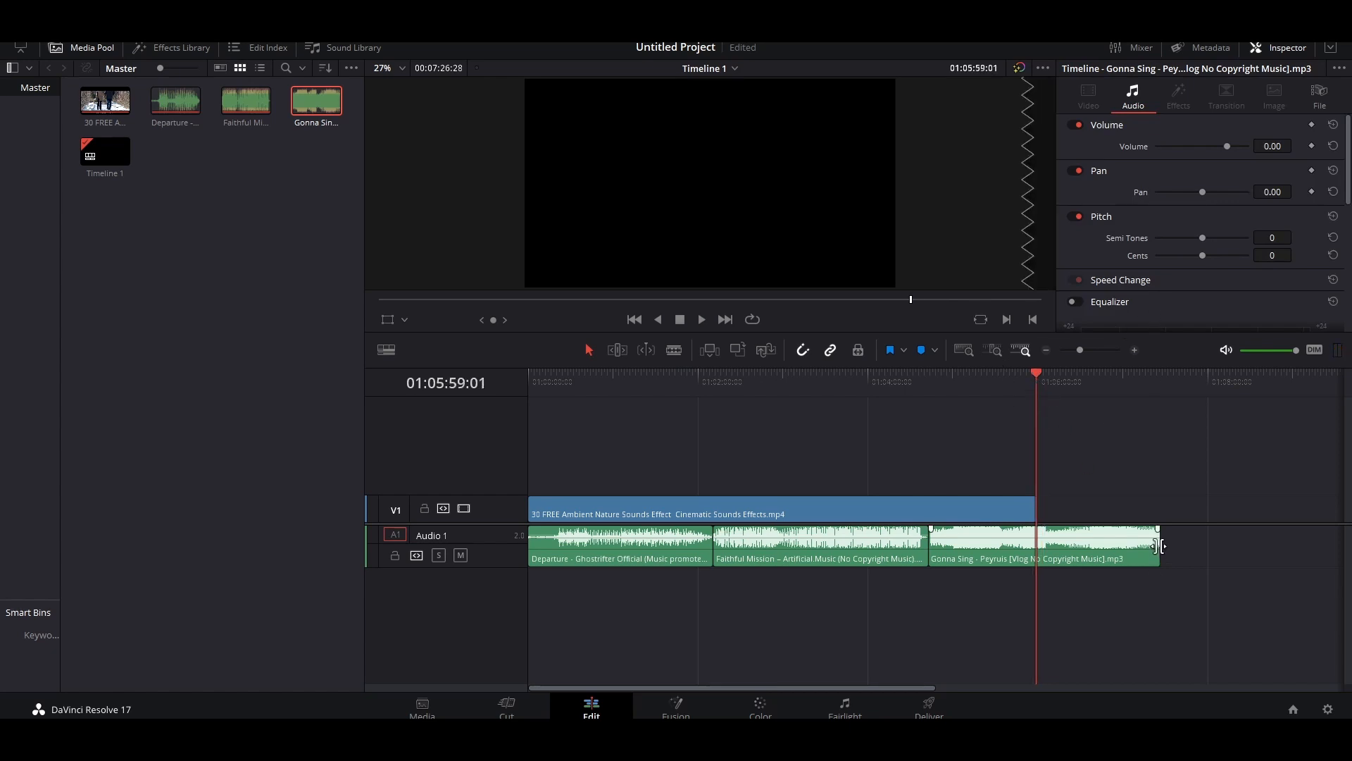
pyautogui.click(1044, 546)
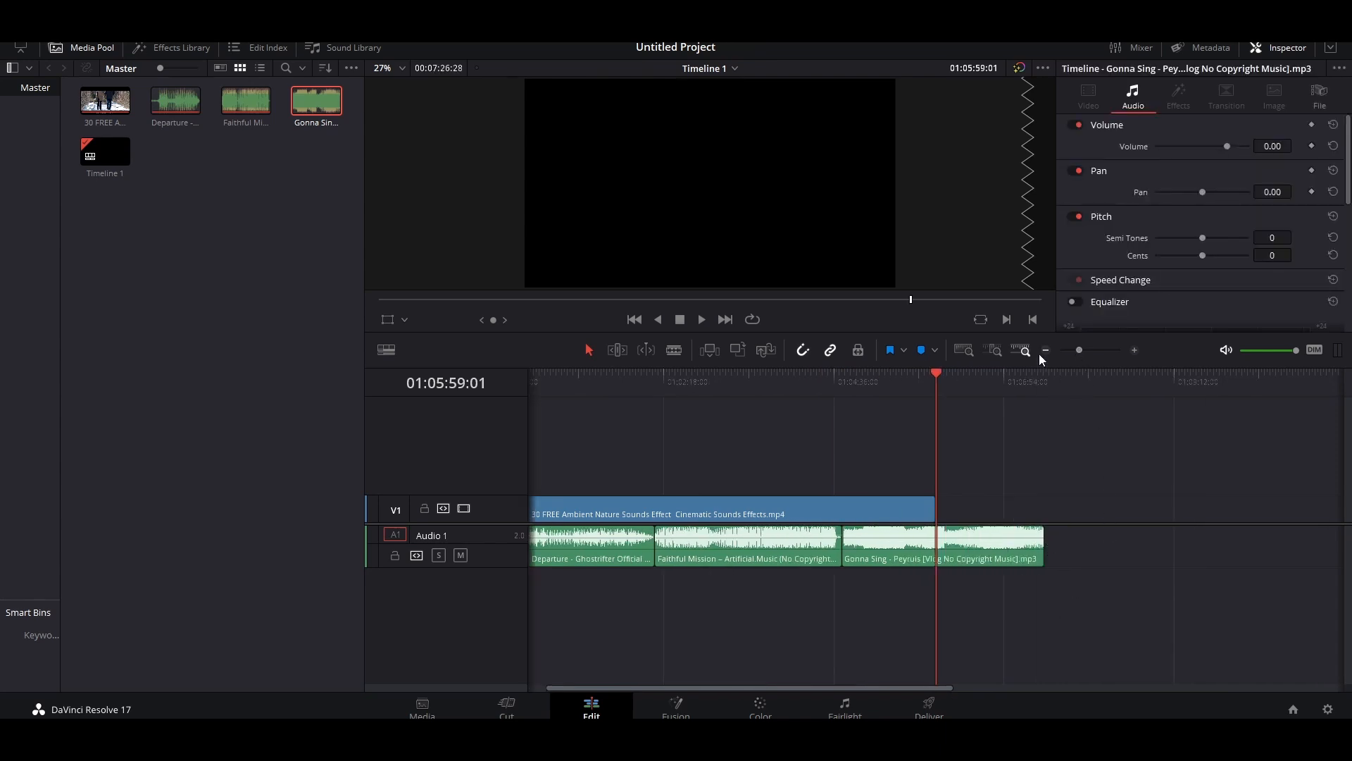
pyautogui.moveTo(1003, 494)
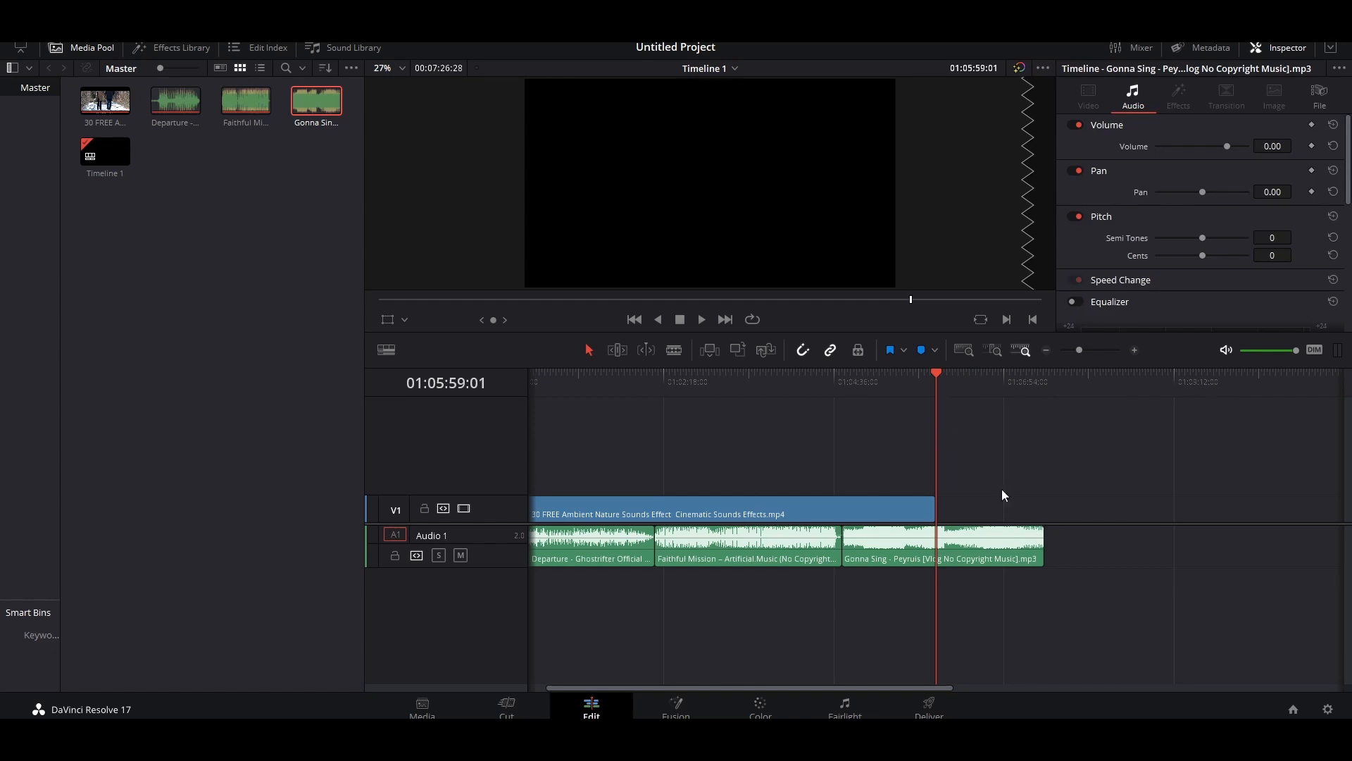
pyautogui.moveTo(1085, 352)
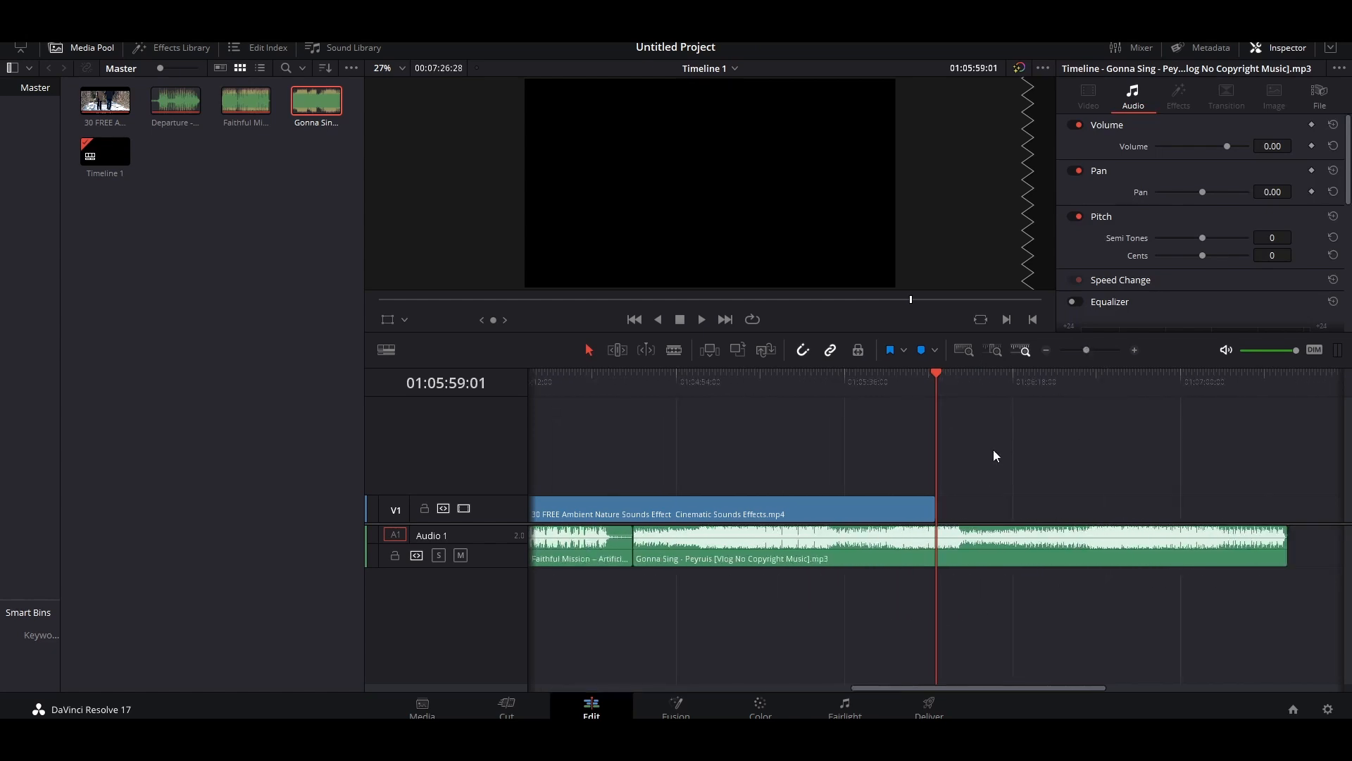
pyautogui.moveTo(939, 517)
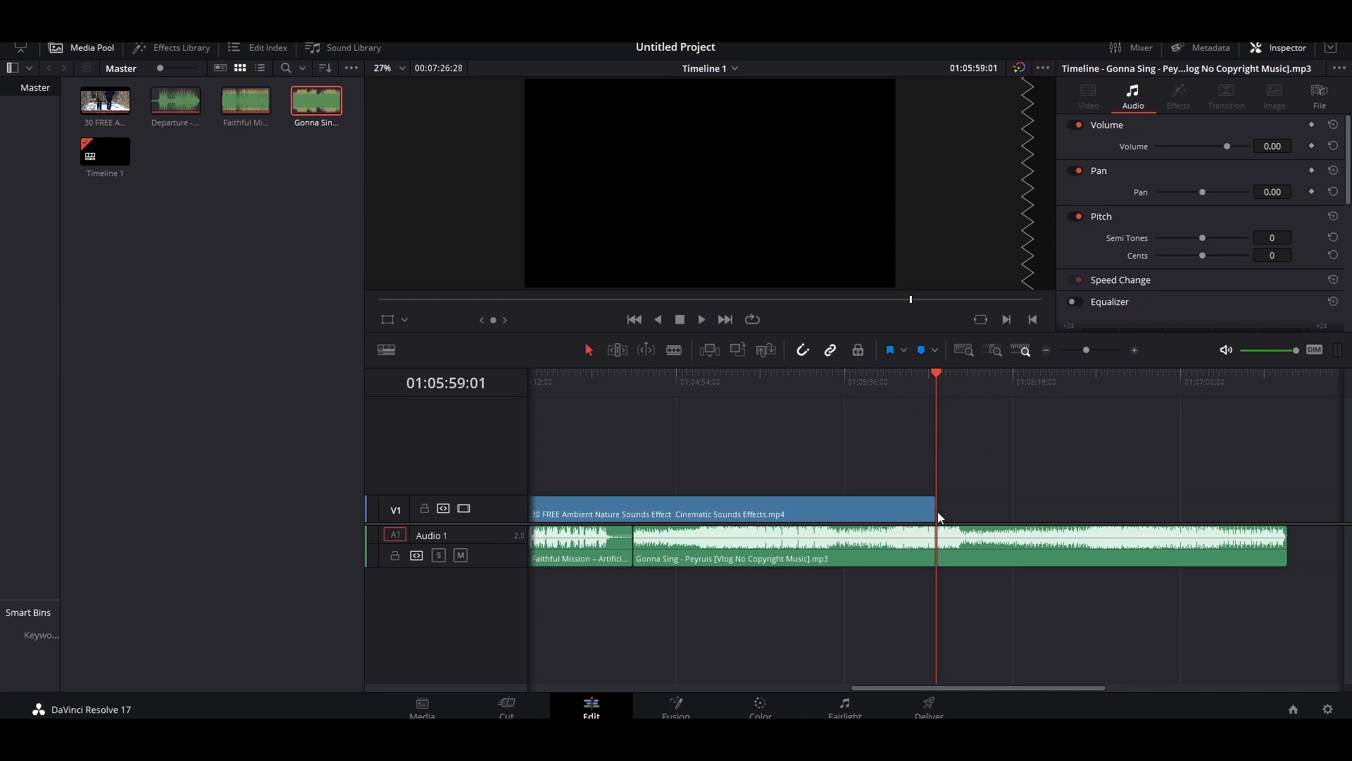
# - Add a marker at the video's end and trim Gonna Sing to stop there
pyautogui.click(937, 391)
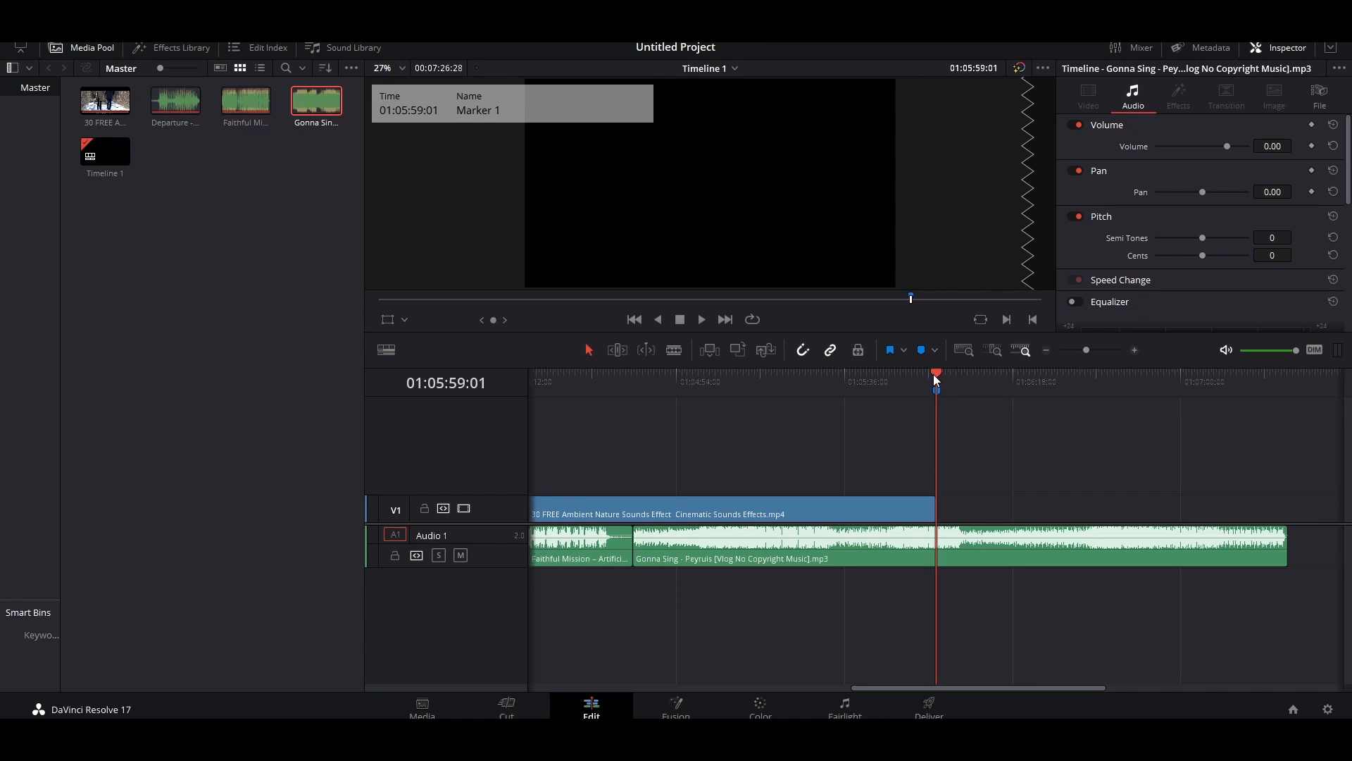
pyautogui.click(1275, 551)
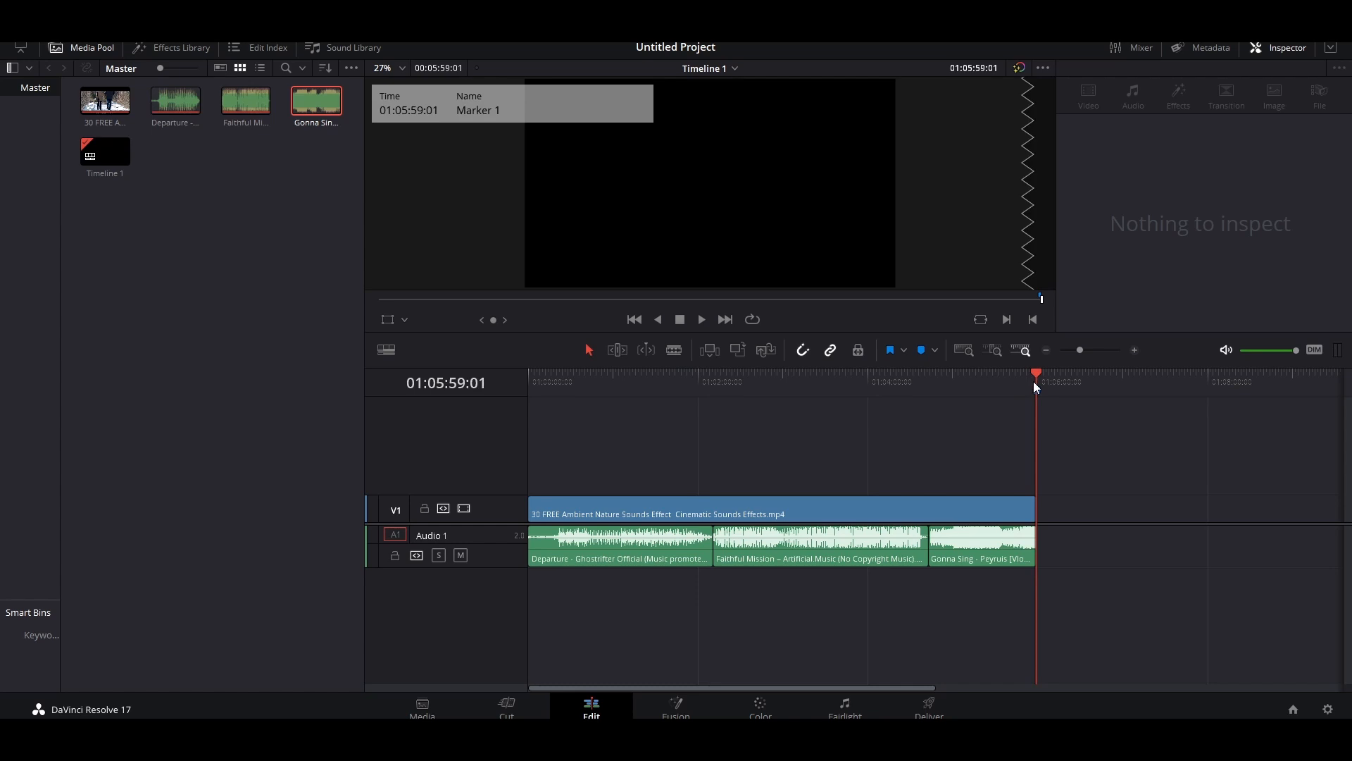
pyautogui.moveTo(1039, 386)
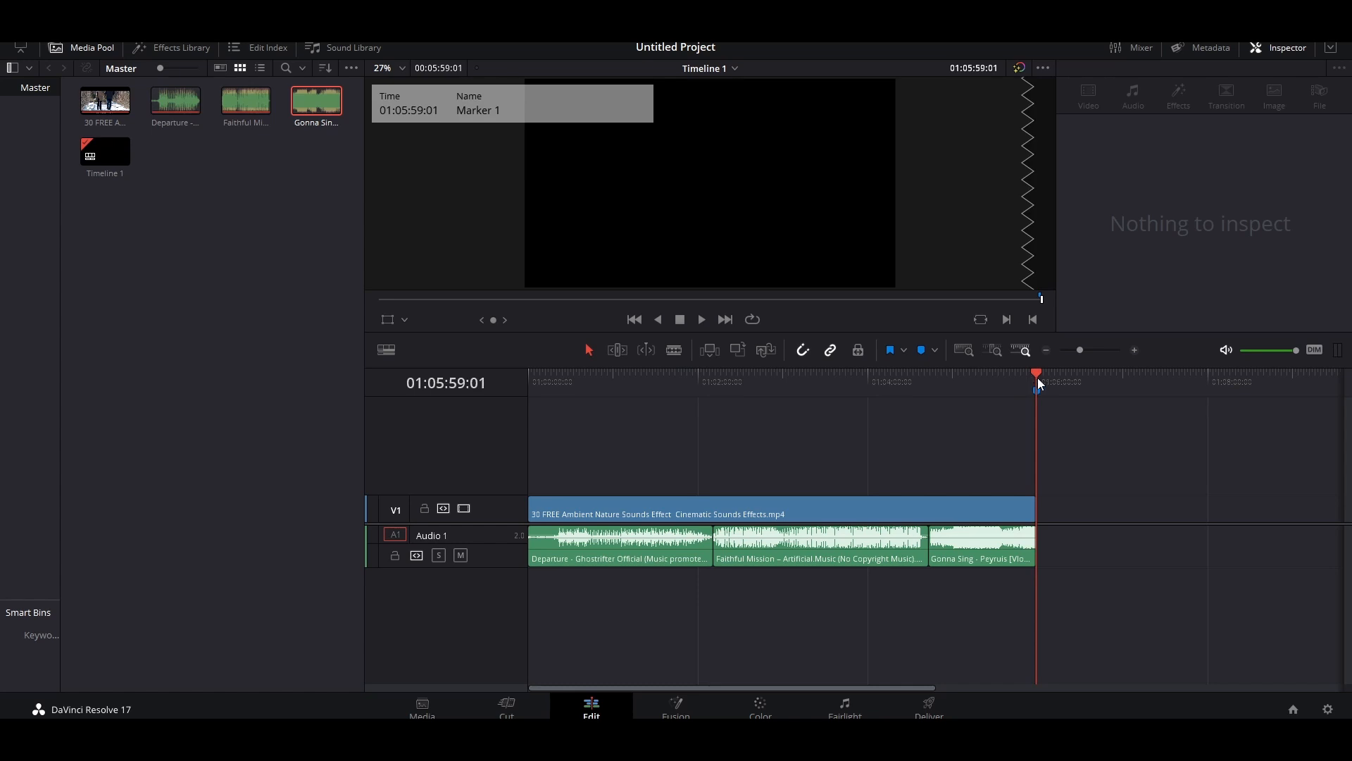
pyautogui.click(868, 382)
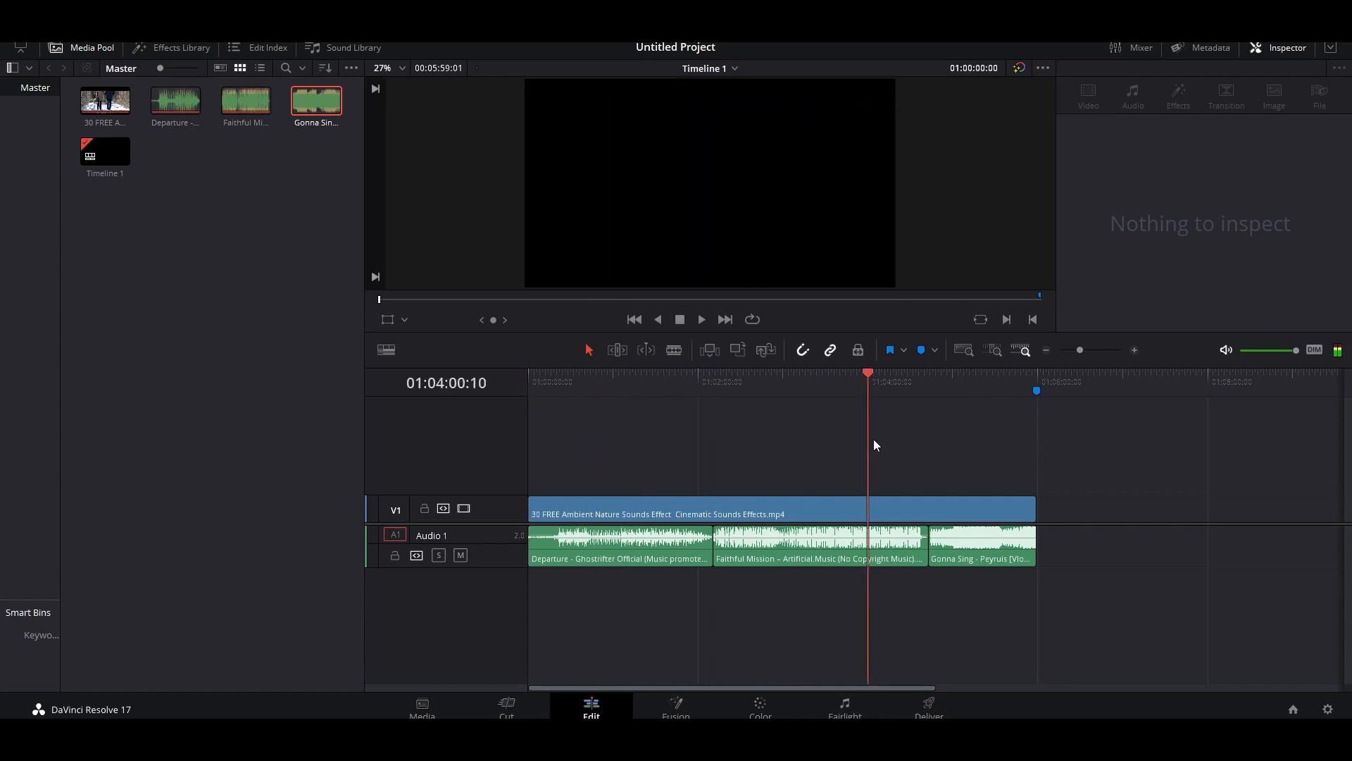
pyautogui.click(1035, 390)
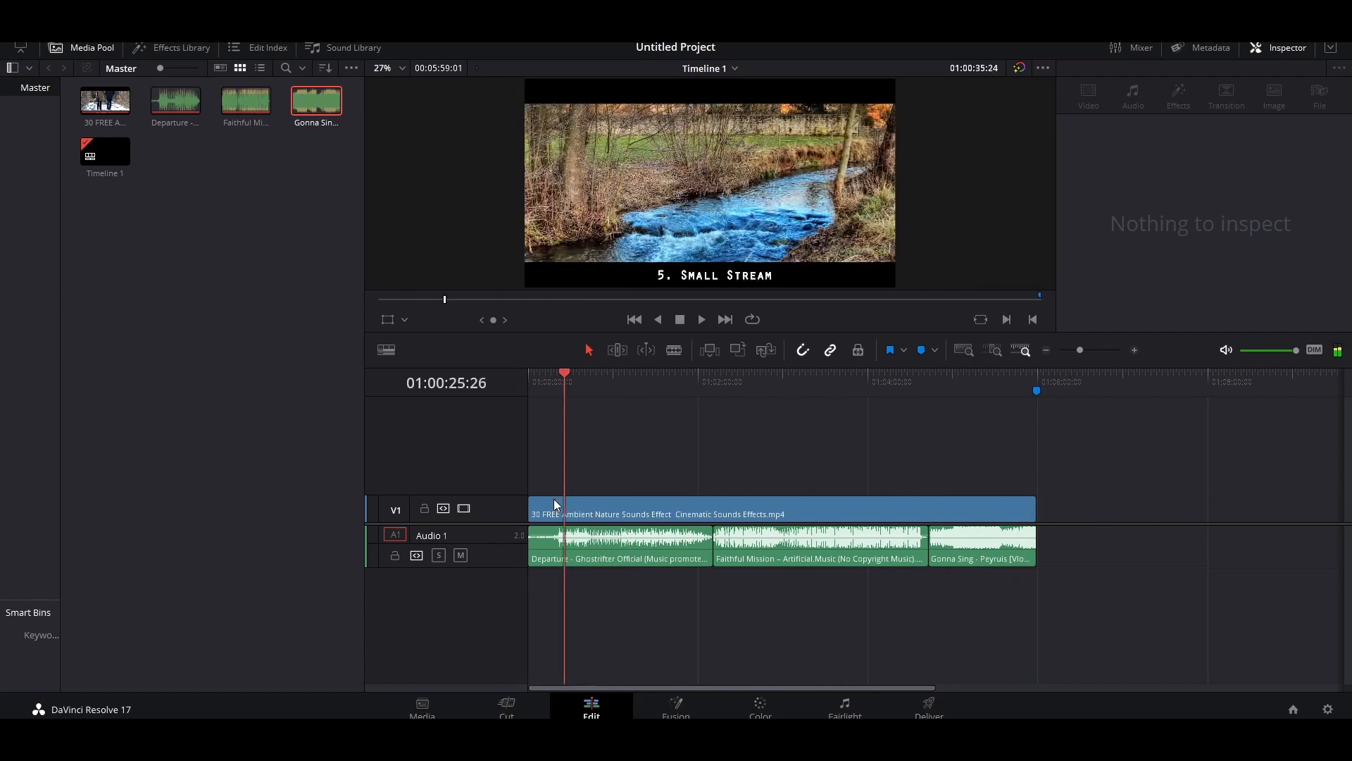
pyautogui.click(1037, 370)
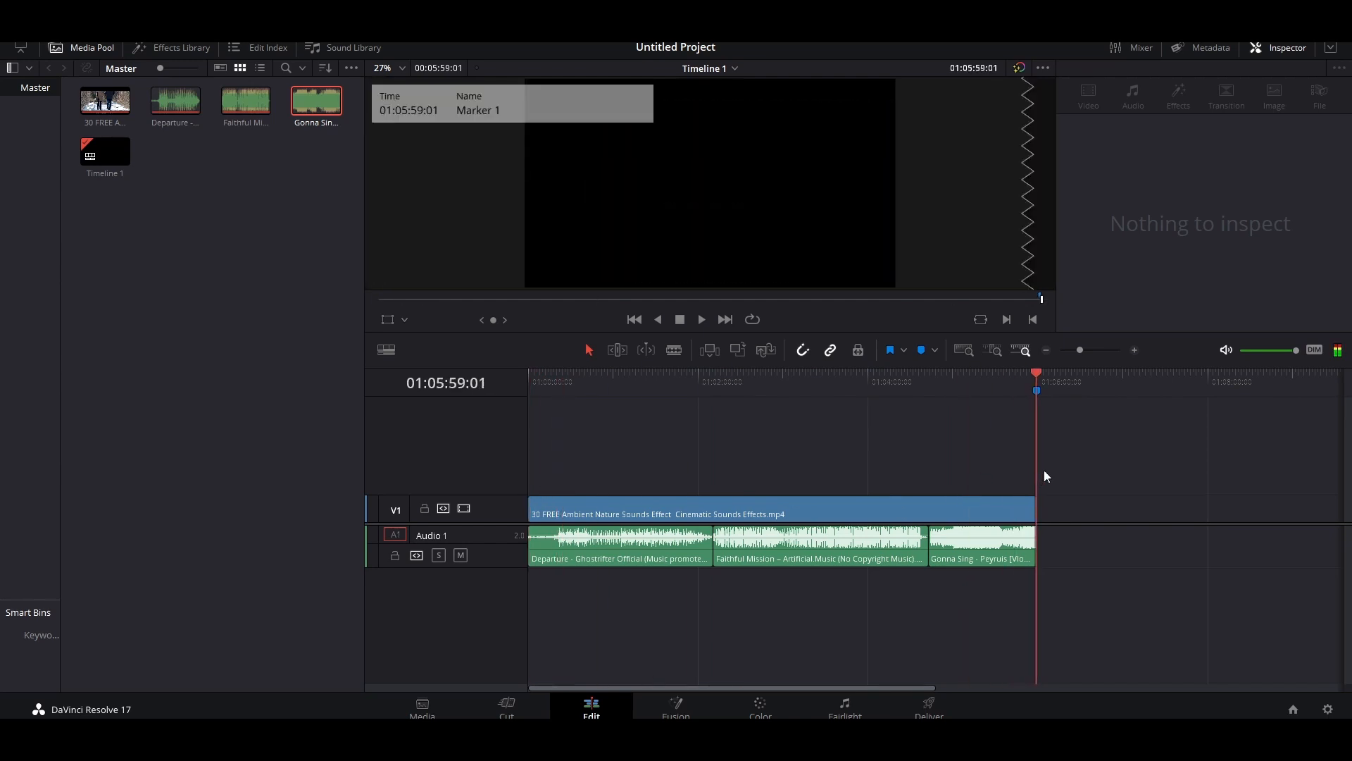